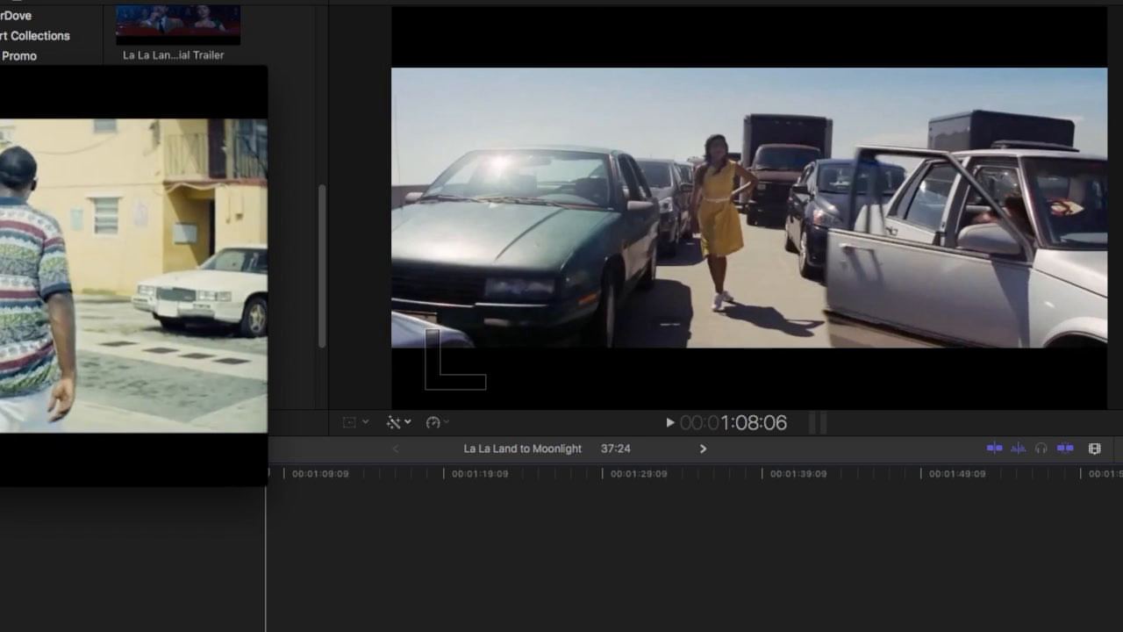
pyautogui.moveTo(337, 577)
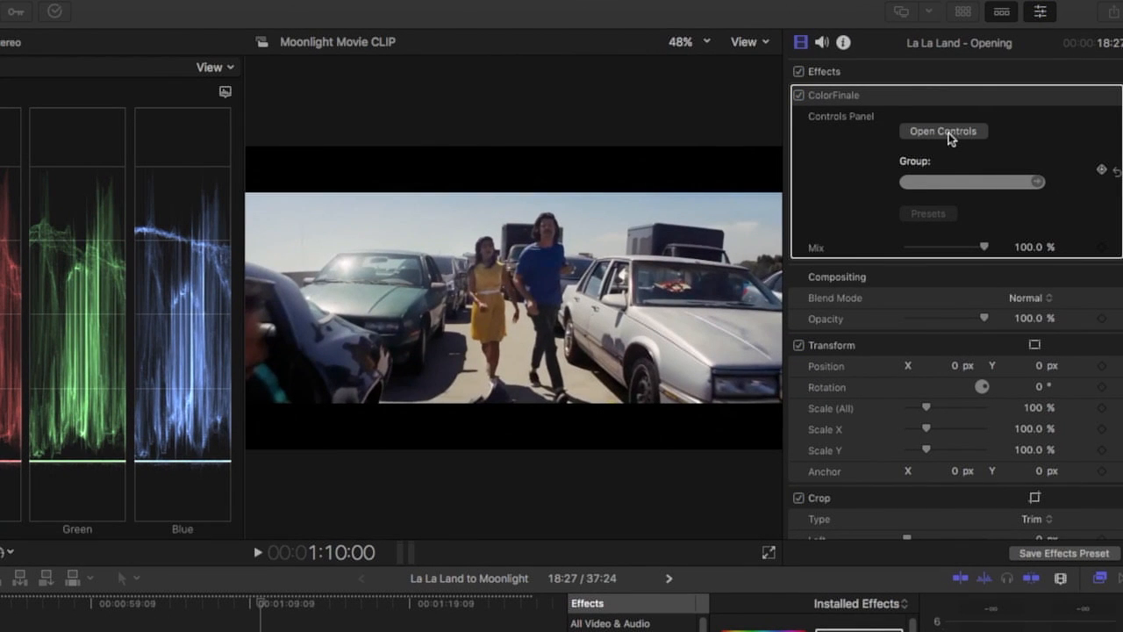
# Add 6 Vectors, LUT Utility, Curves and Color Wheels layers, then delete all but Curves
pyautogui.click(943, 131)
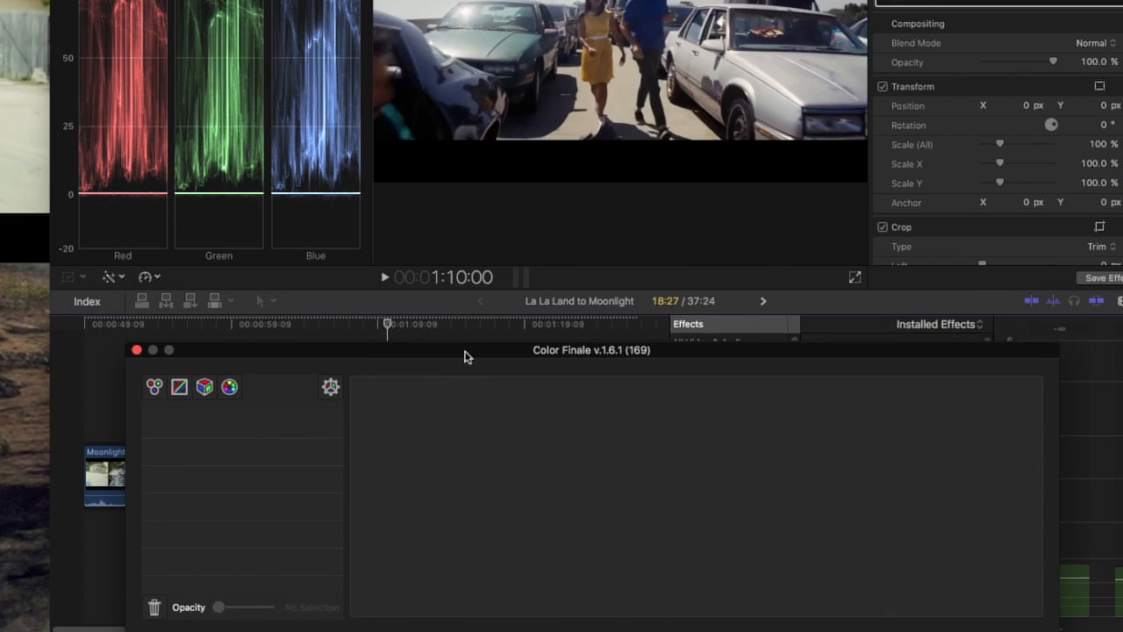
pyautogui.click(229, 387)
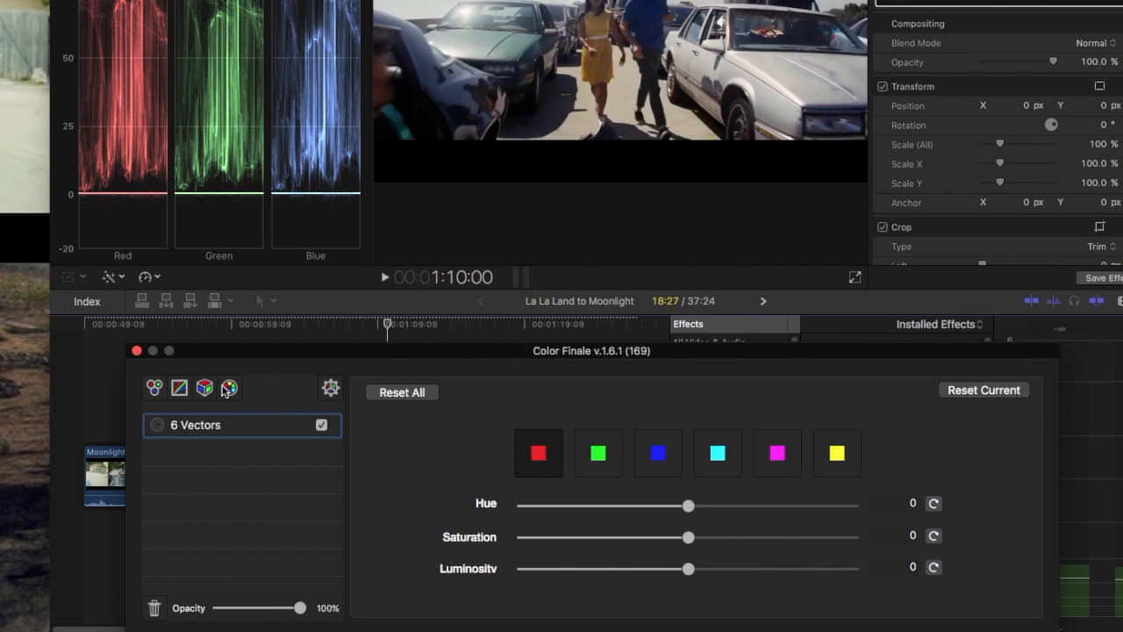
pyautogui.click(205, 388)
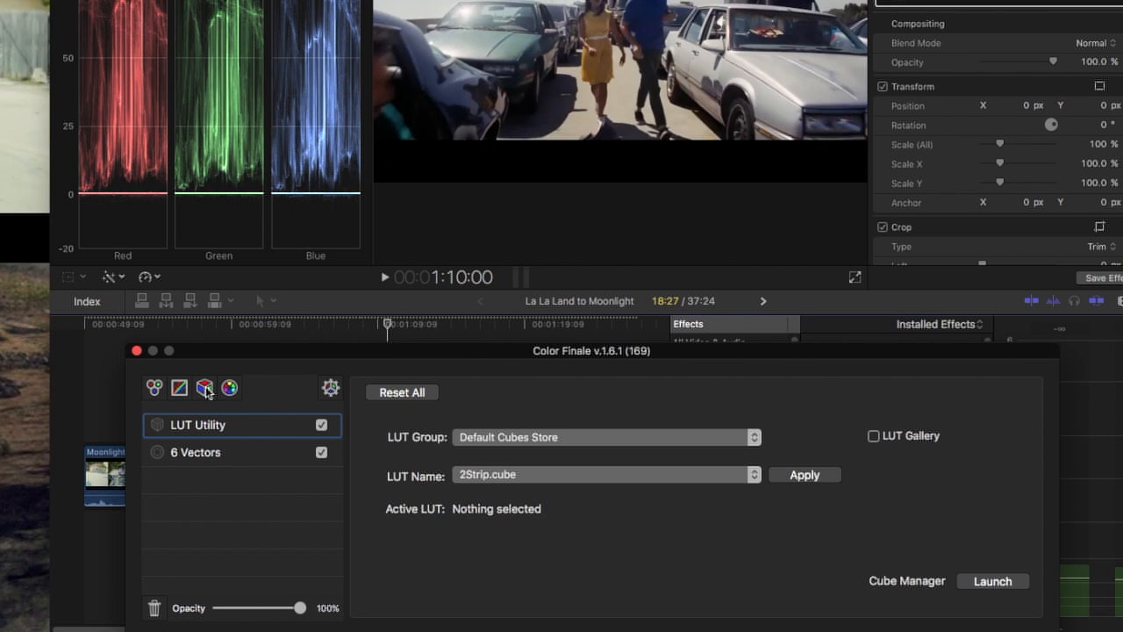
pyautogui.click(179, 387)
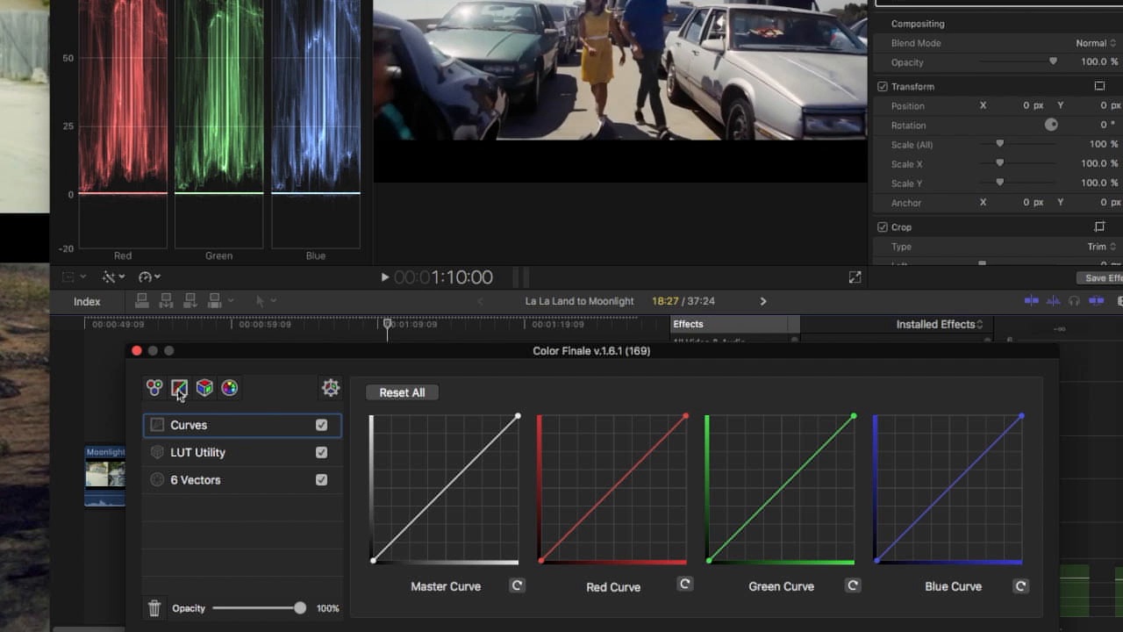
pyautogui.click(156, 388)
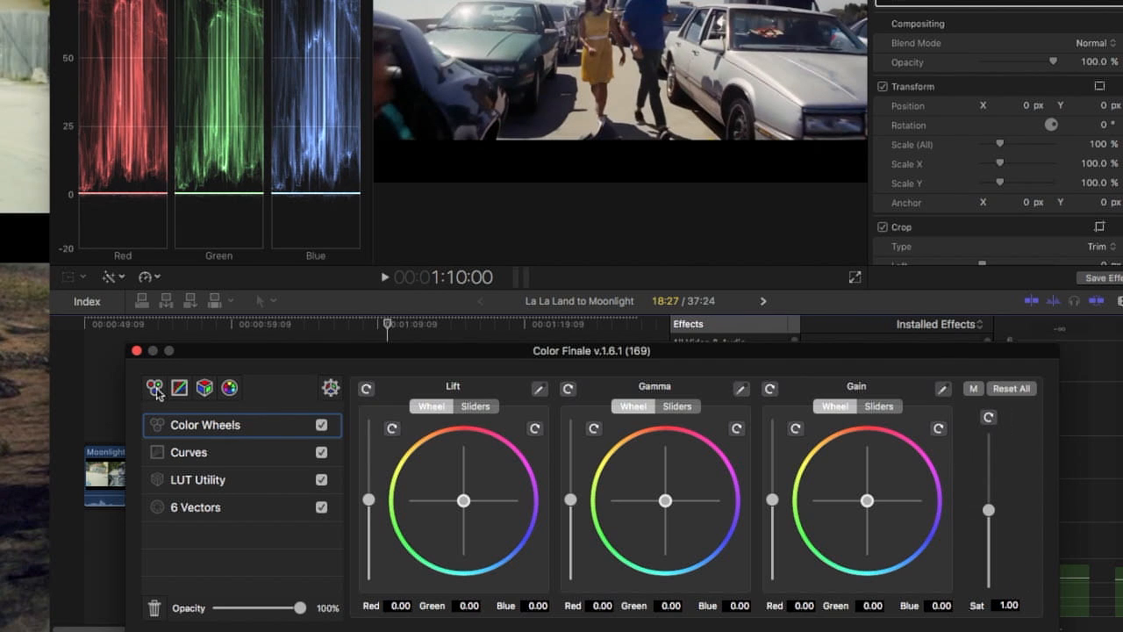
pyautogui.moveTo(184, 604)
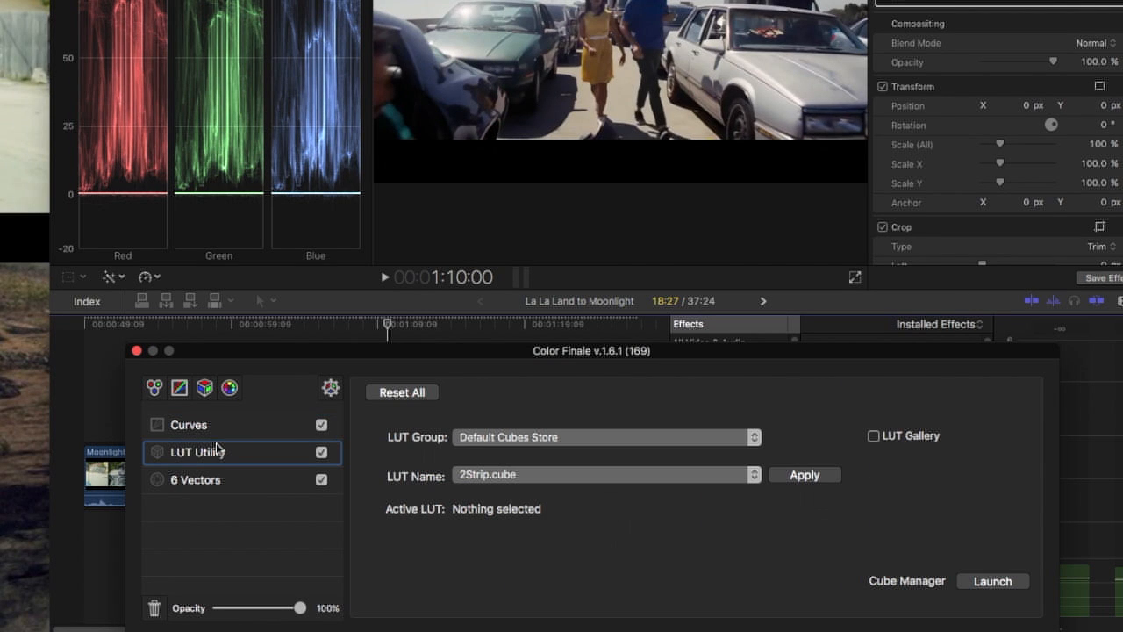
pyautogui.click(187, 424)
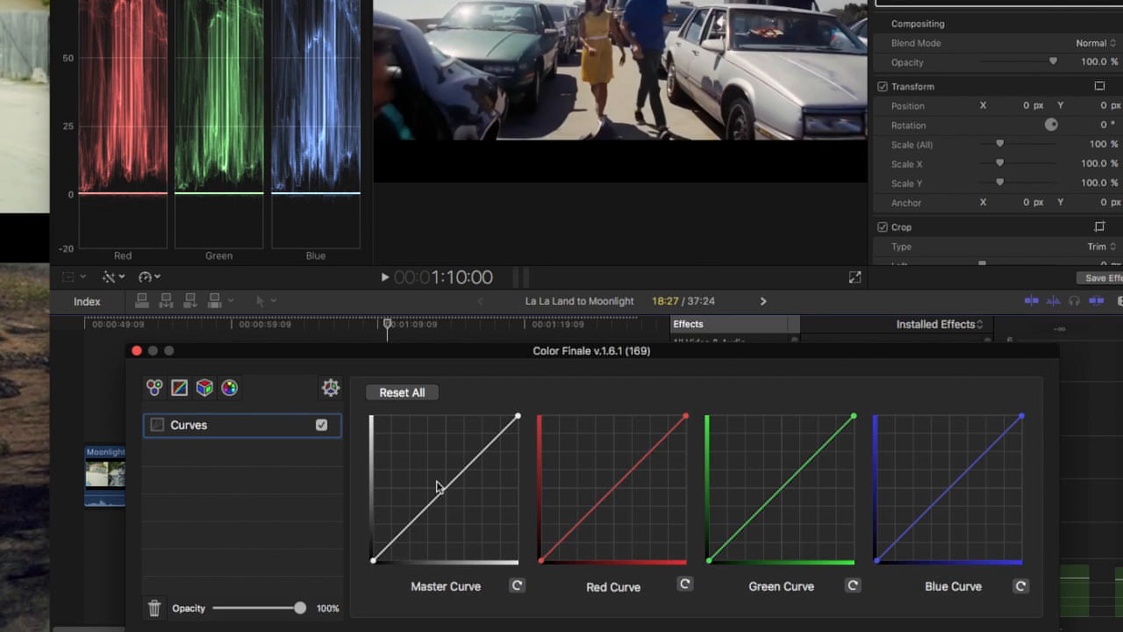
pyautogui.moveTo(594, 525)
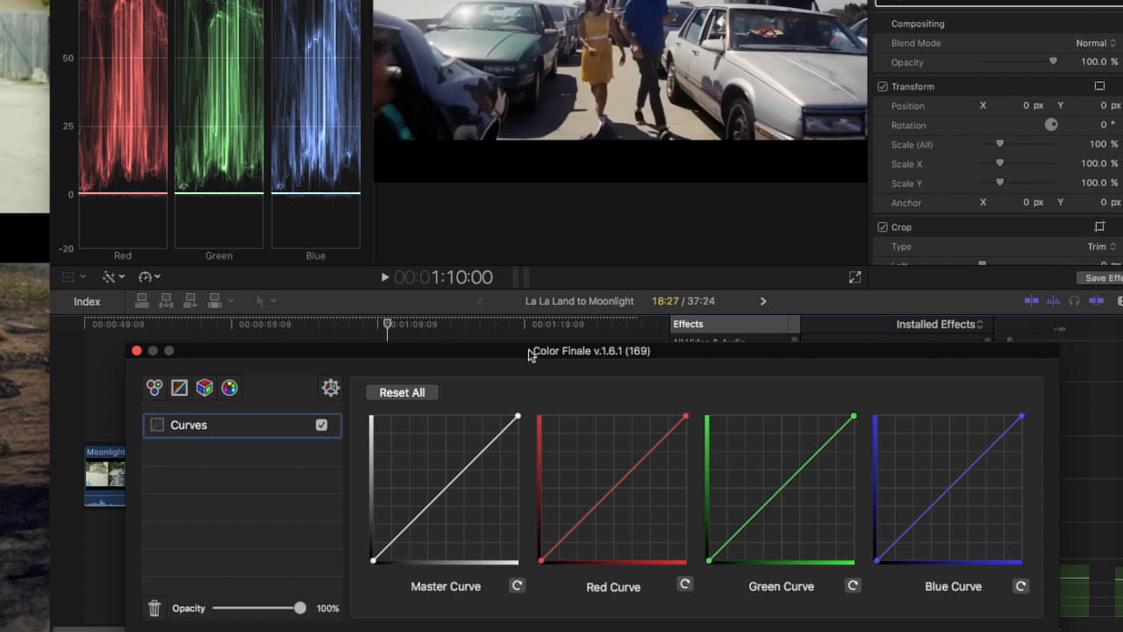
pyautogui.click(136, 350)
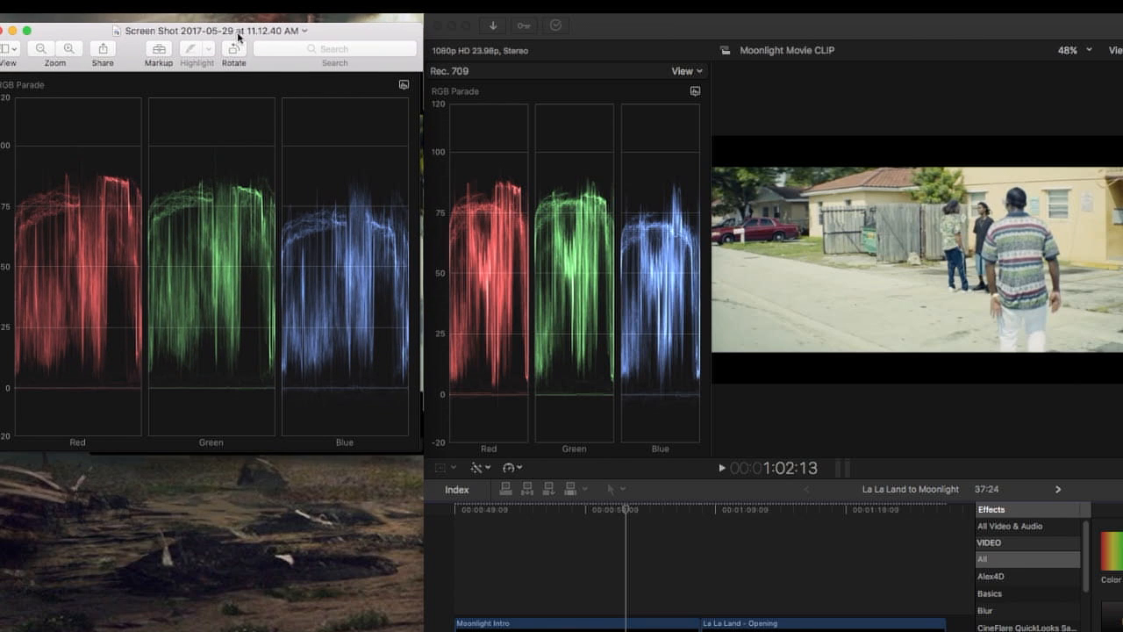
pyautogui.moveTo(100, 237)
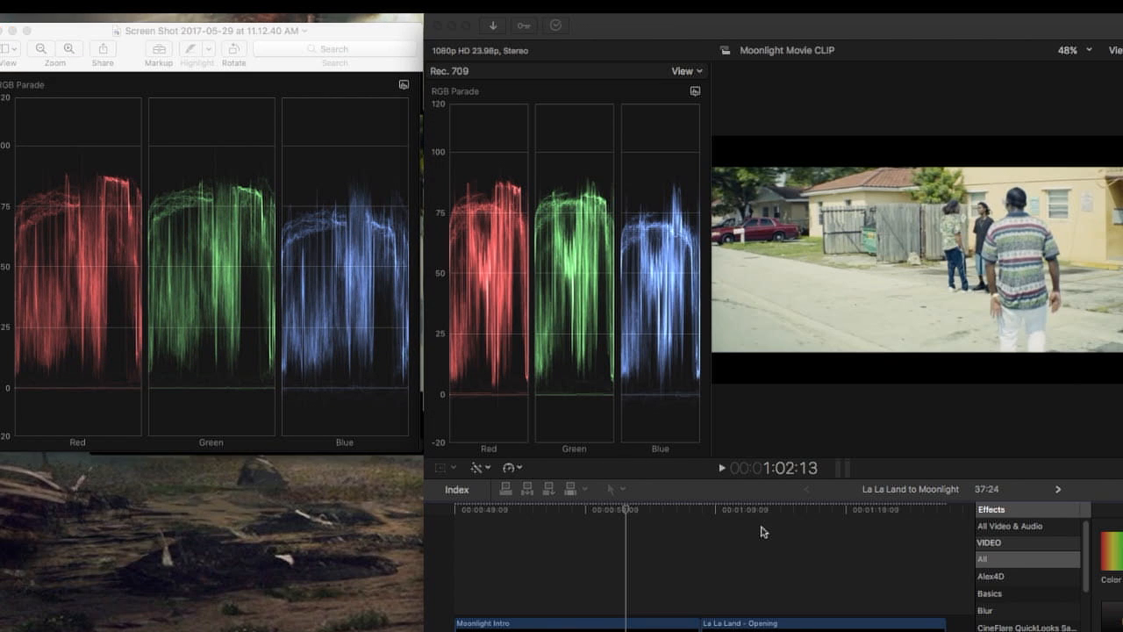
# Scrub through several La La Land frames, checking the parade against Moonlight's, then return to the graded frame
pyautogui.click(779, 518)
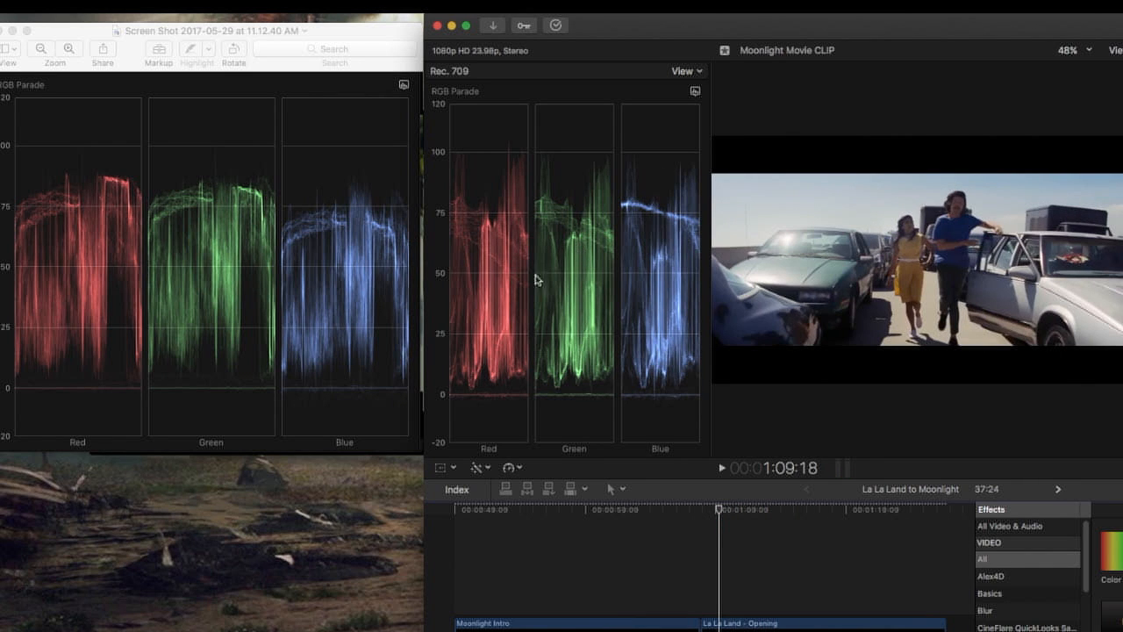
pyautogui.moveTo(601, 355)
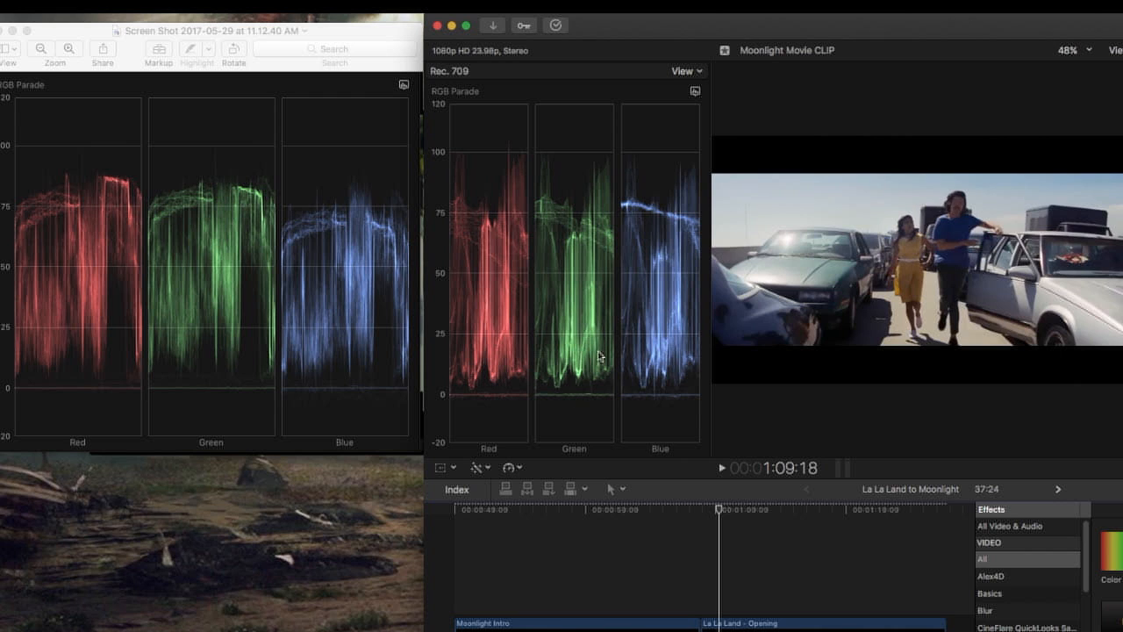
pyautogui.moveTo(502, 293)
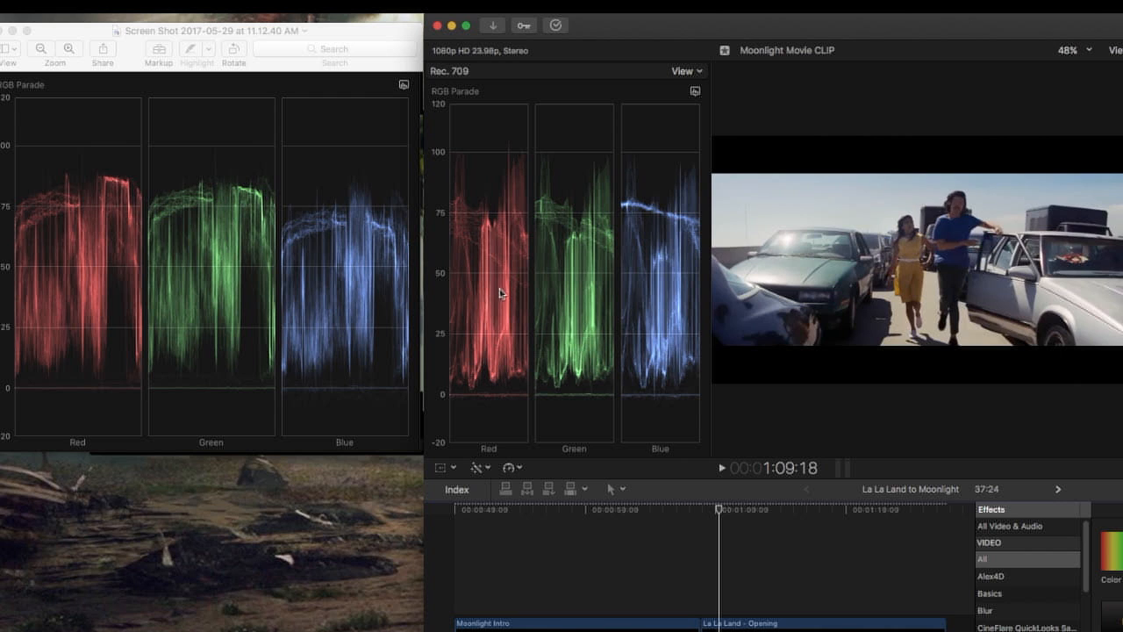
pyautogui.moveTo(720, 513); pyautogui.dragTo(715, 517)
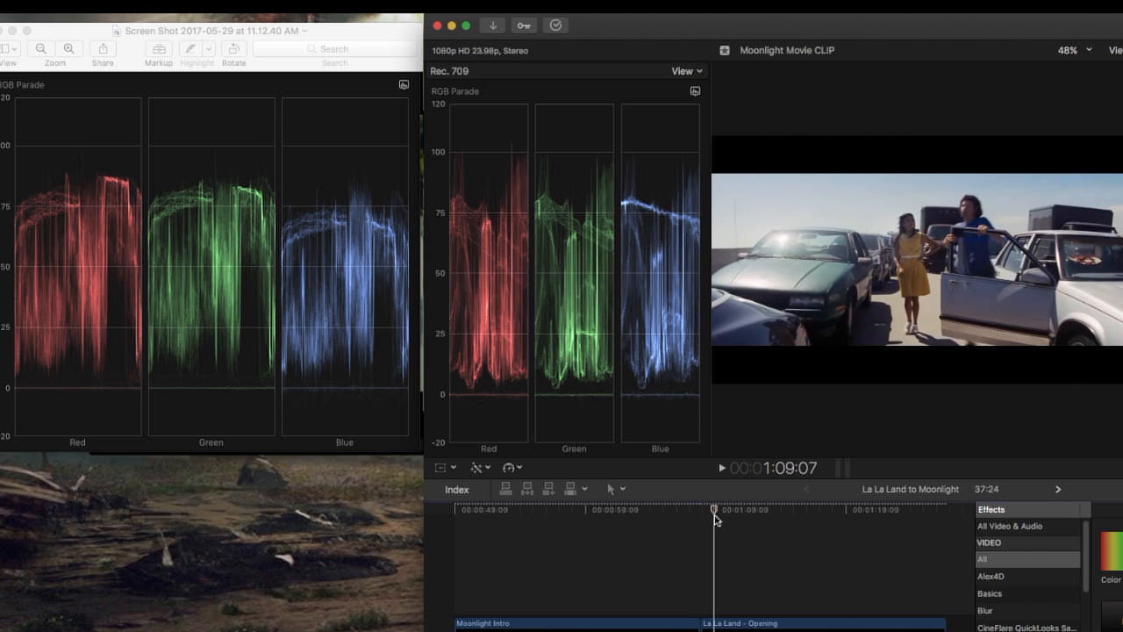
pyautogui.click(721, 467)
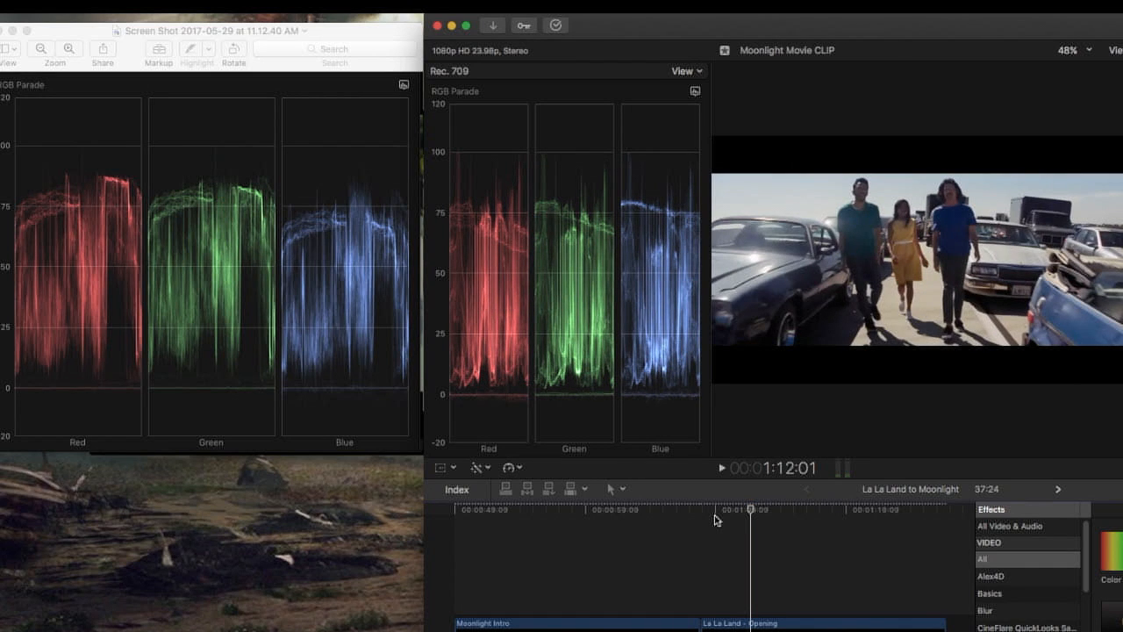
pyautogui.click(722, 468)
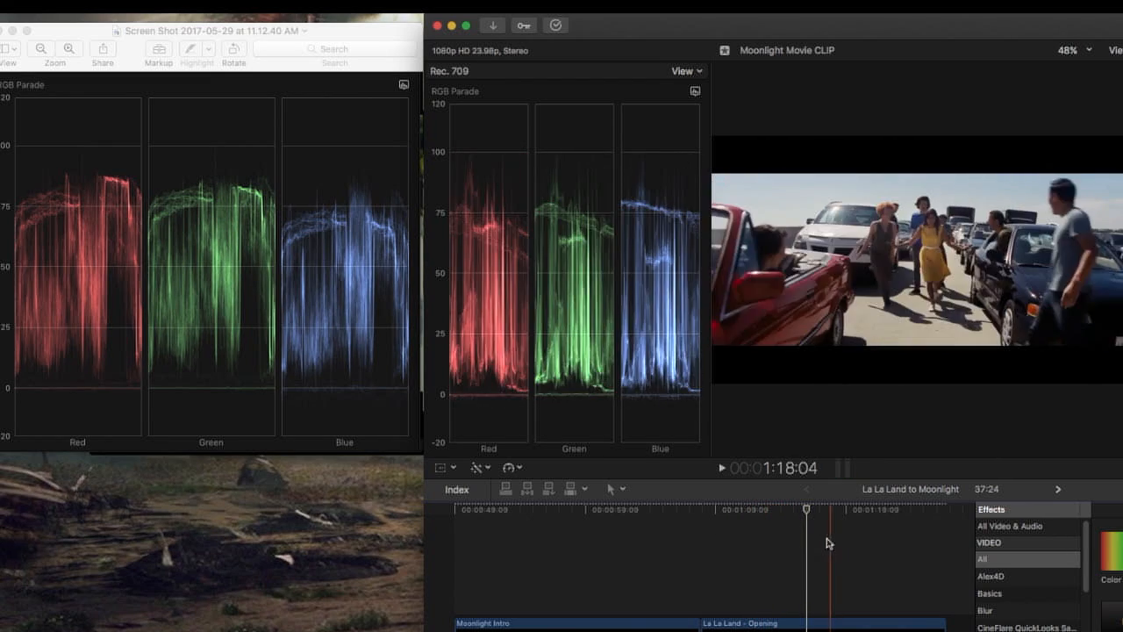
pyautogui.click(693, 91)
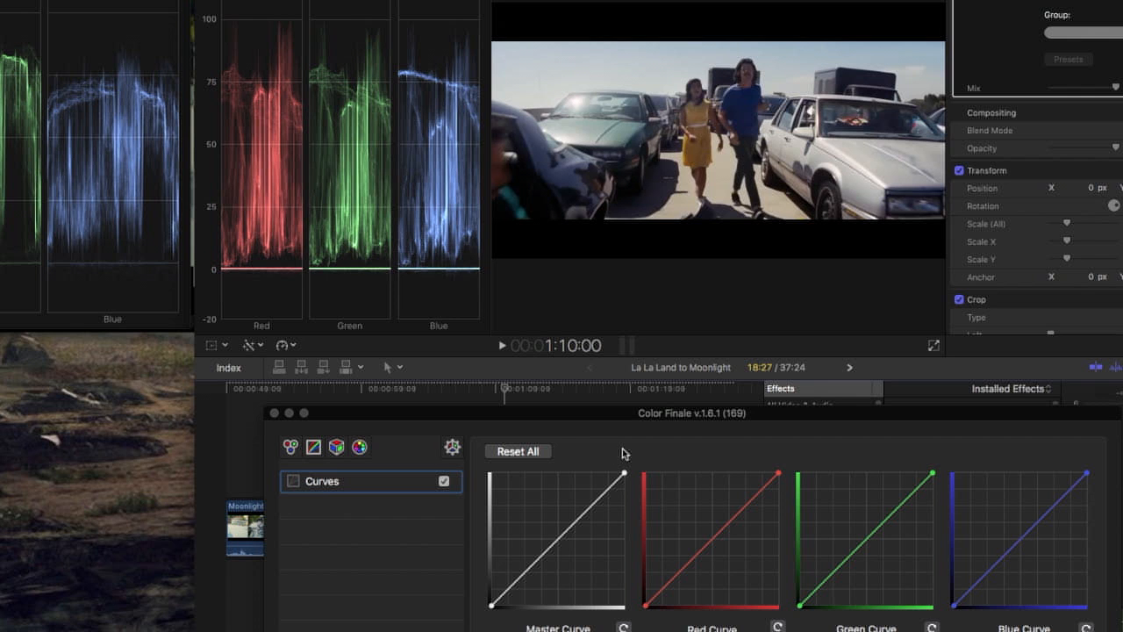
pyautogui.moveTo(654, 529)
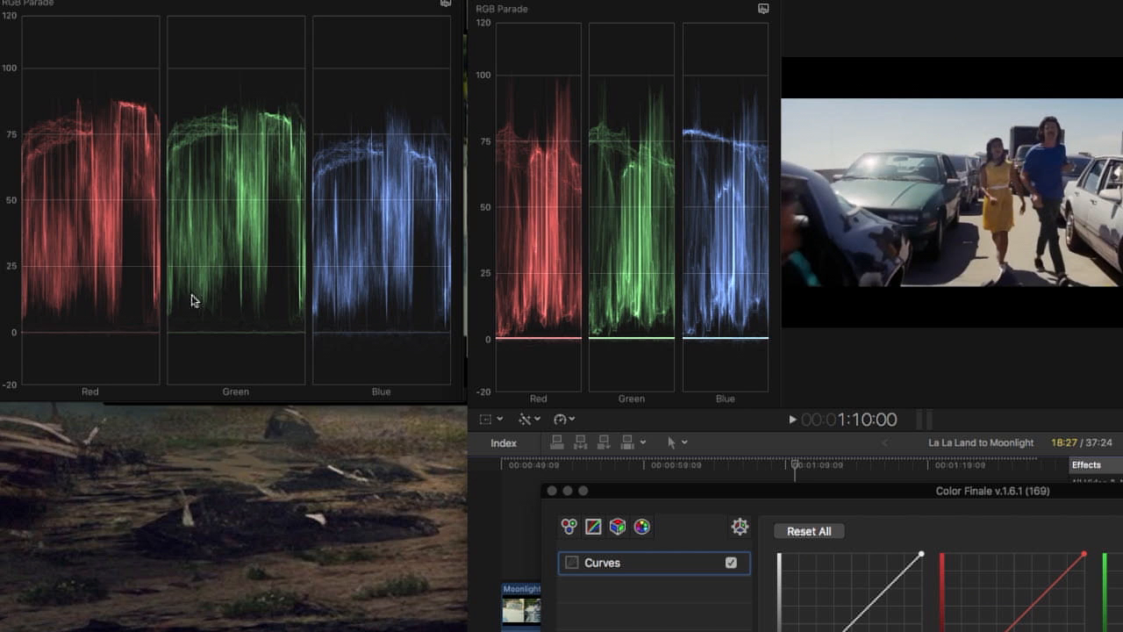
pyautogui.moveTo(70, 311)
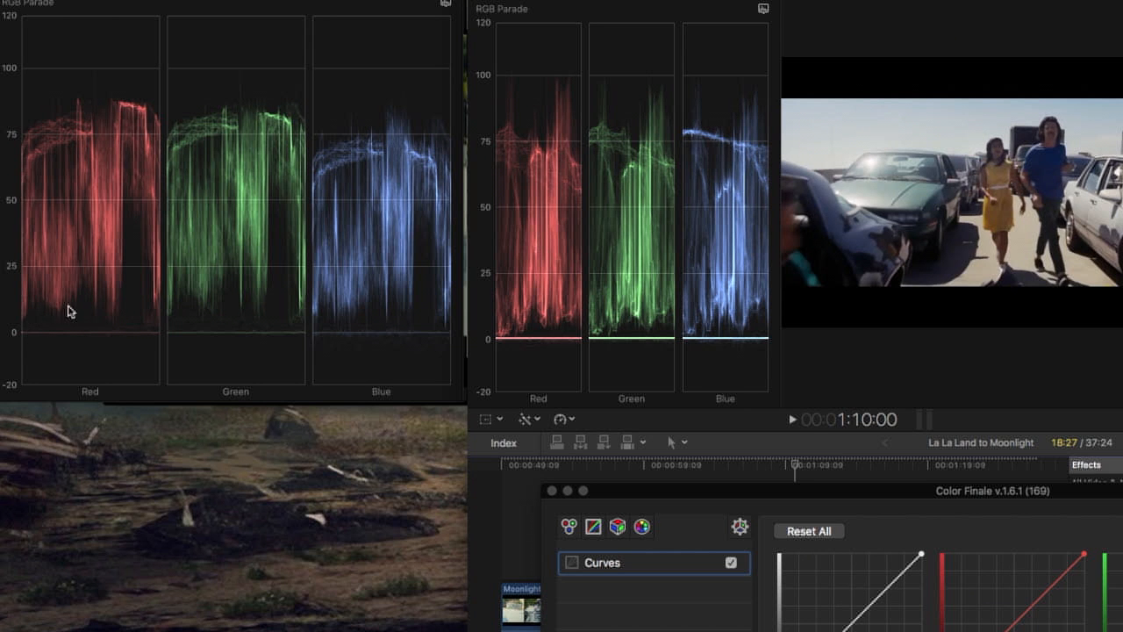
pyautogui.moveTo(83, 340)
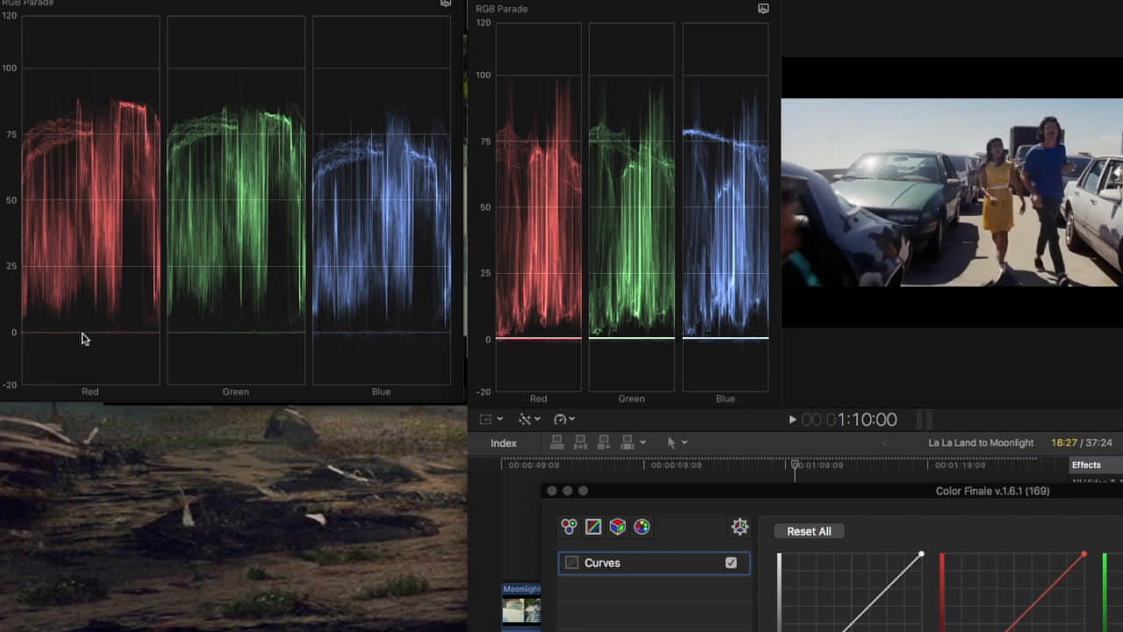
pyautogui.moveTo(566, 399)
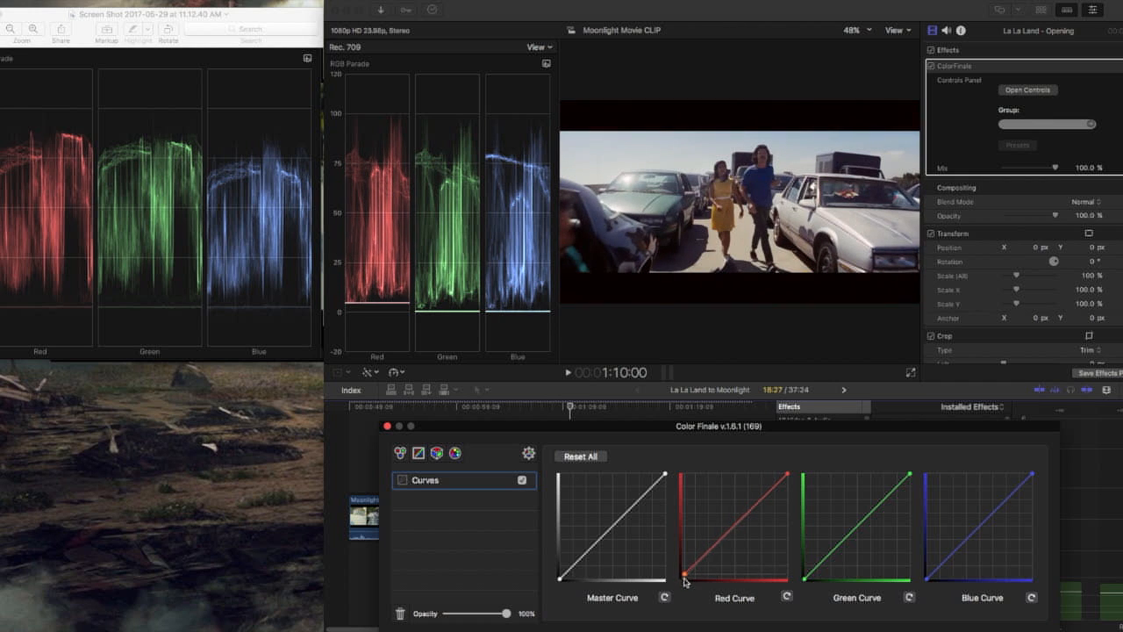
# Add a Red Curve midpoint, raise the Blue Curve's black point and lower its white point
pyautogui.moveTo(684, 581); pyautogui.dragTo(686, 574)
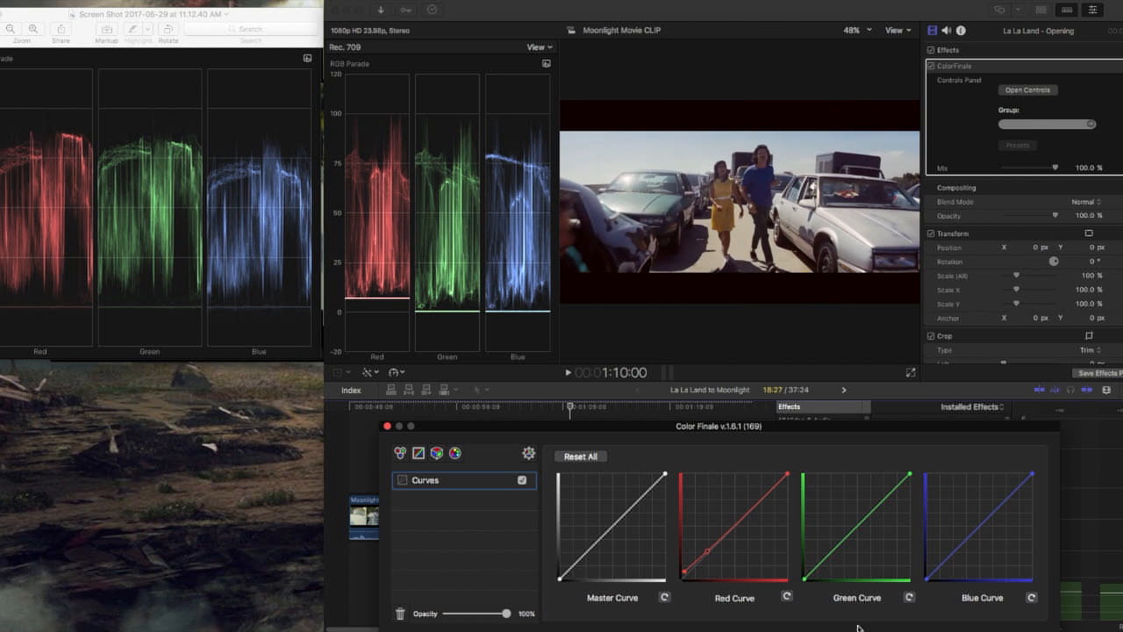
pyautogui.moveTo(808, 583)
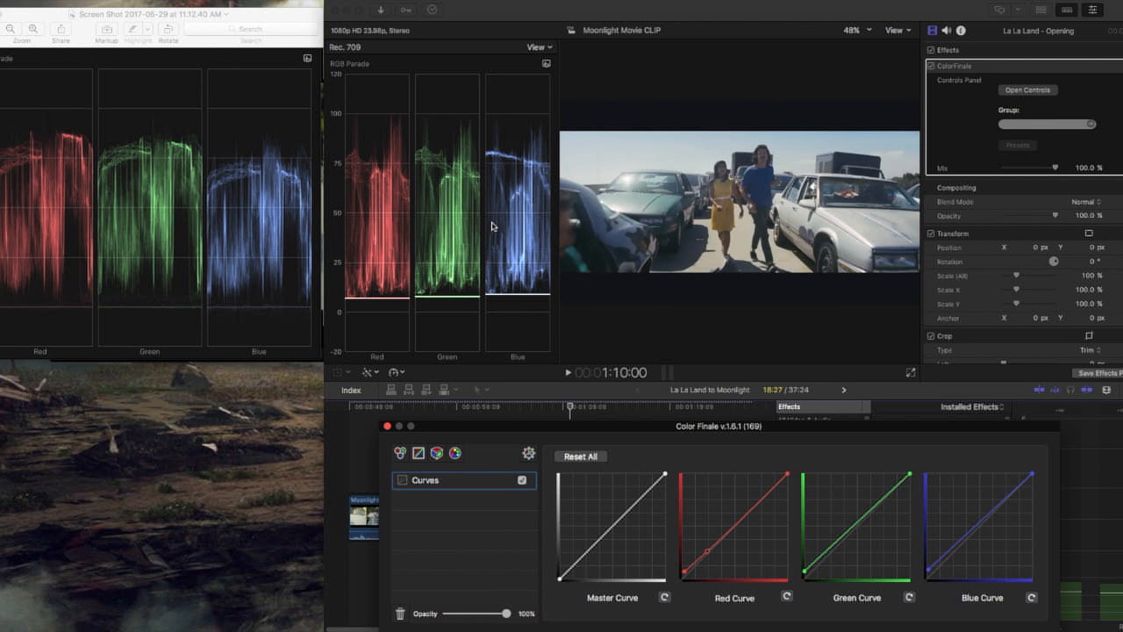
pyautogui.moveTo(274, 173)
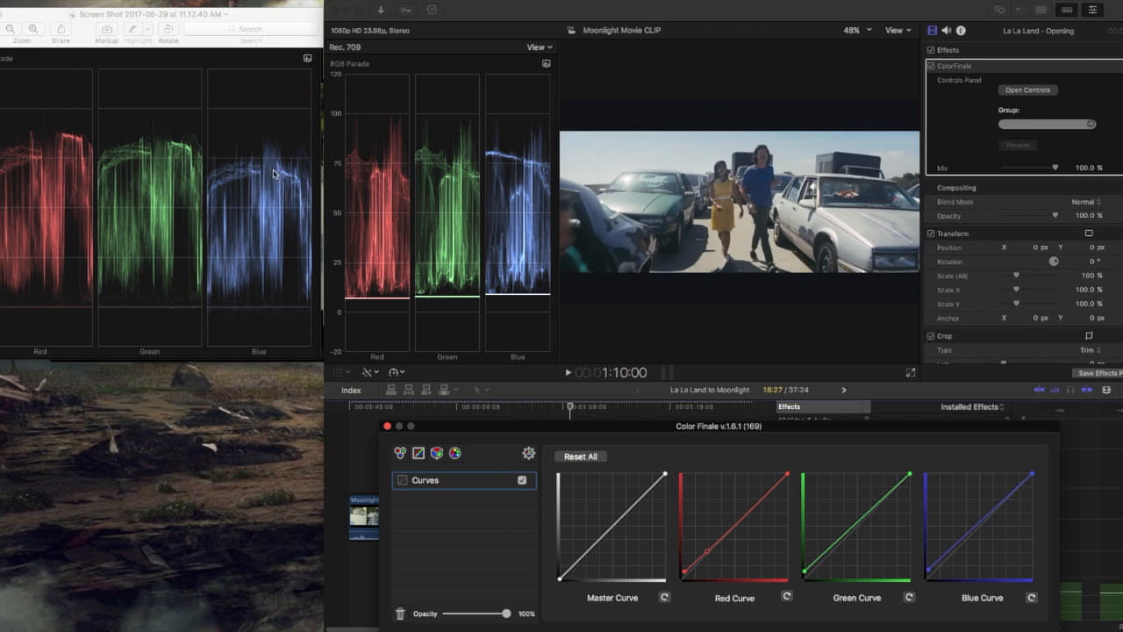
pyautogui.moveTo(290, 169)
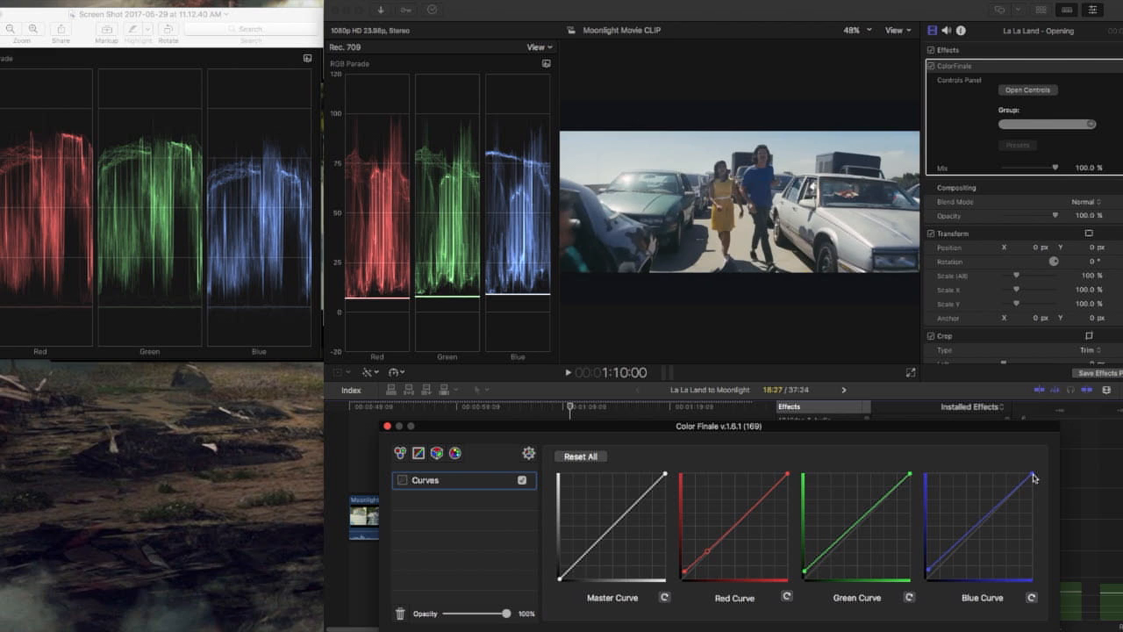
pyautogui.moveTo(1030, 478); pyautogui.dragTo(1034, 485)
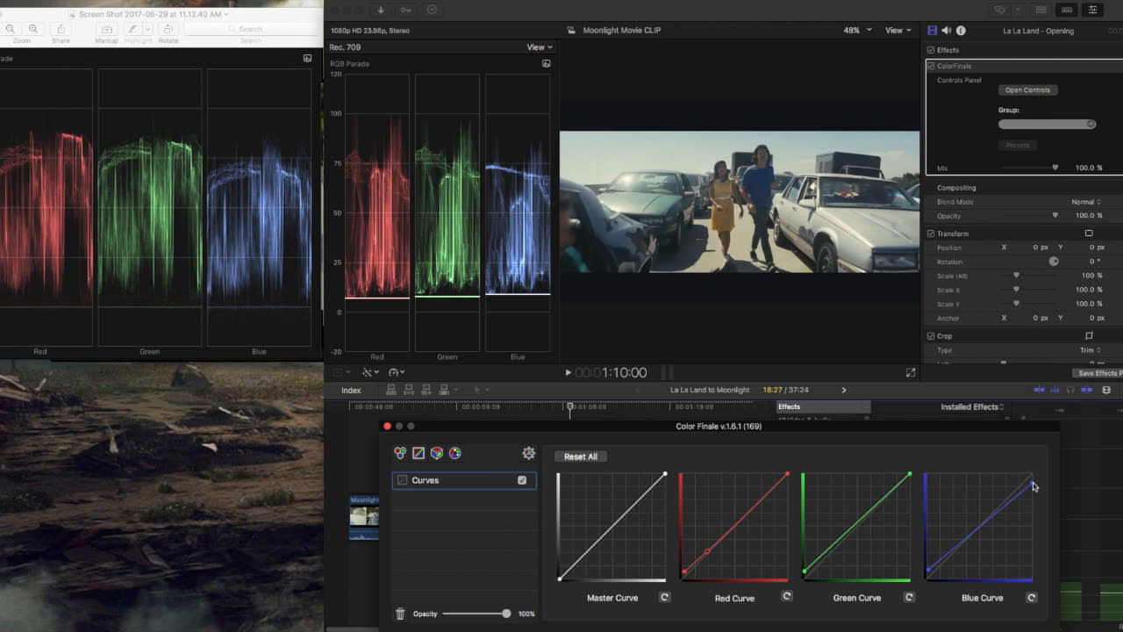
pyautogui.moveTo(911, 479)
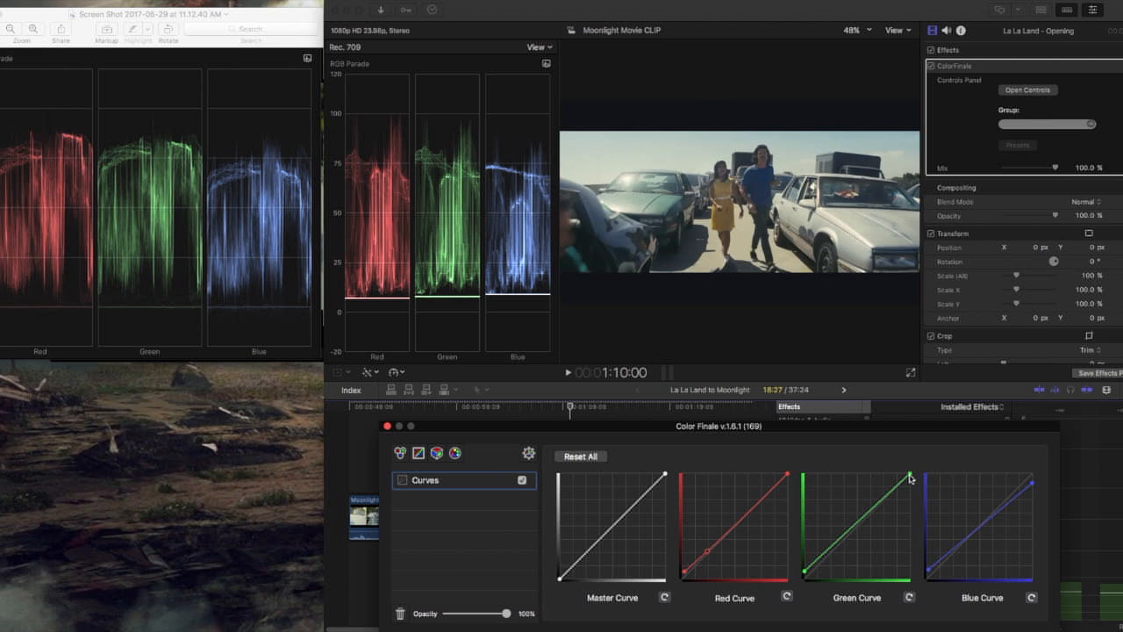
# Lower the Green Curve's top point and raise two upper control points above the diagonal
pyautogui.moveTo(908, 478); pyautogui.dragTo(910, 477)
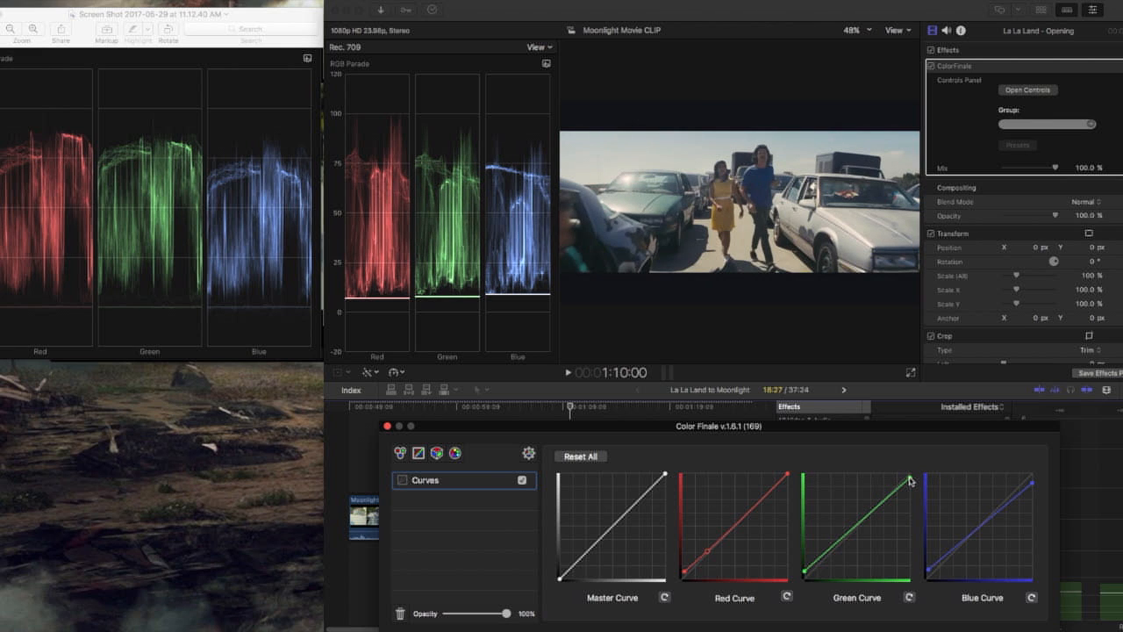
pyautogui.moveTo(908, 479); pyautogui.dragTo(886, 496)
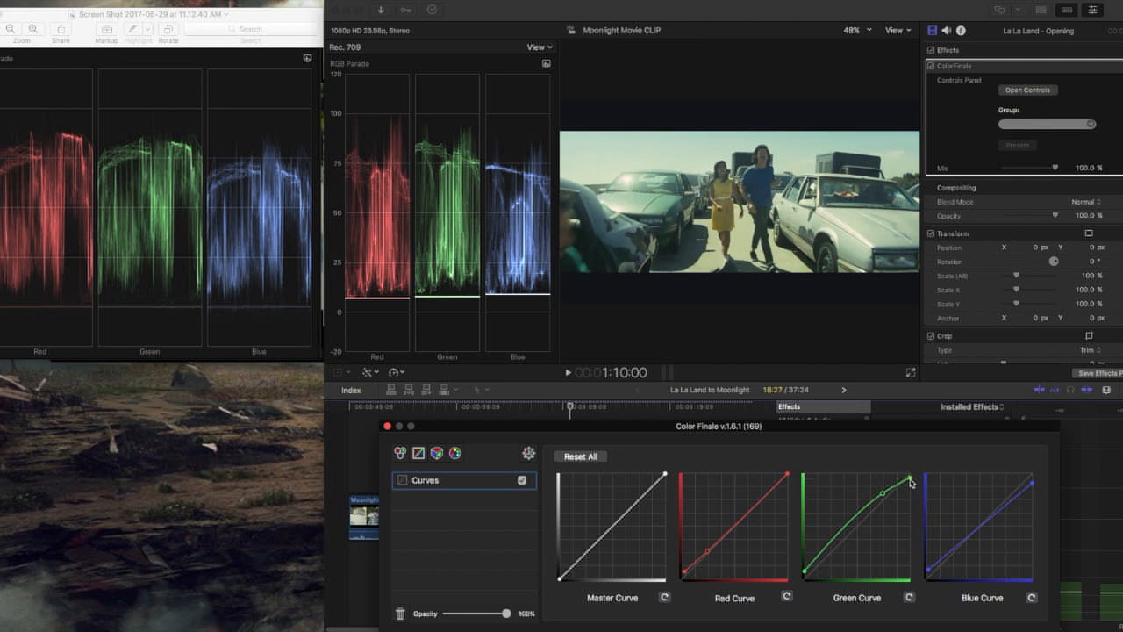
pyautogui.moveTo(890, 486); pyautogui.dragTo(912, 480)
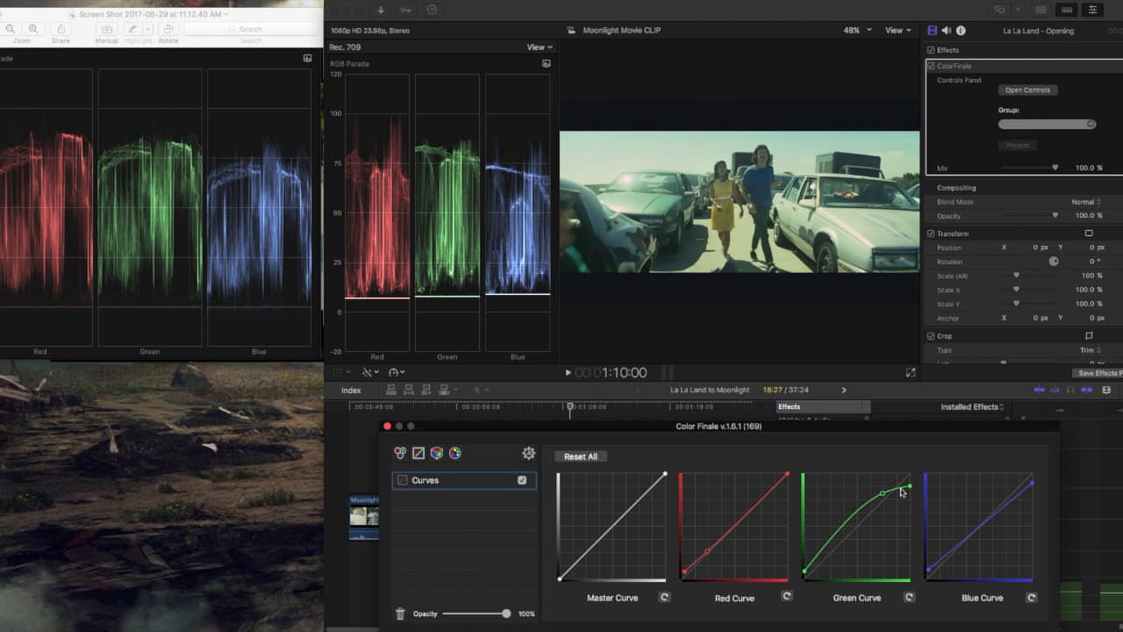
pyautogui.moveTo(902, 490); pyautogui.dragTo(865, 509)
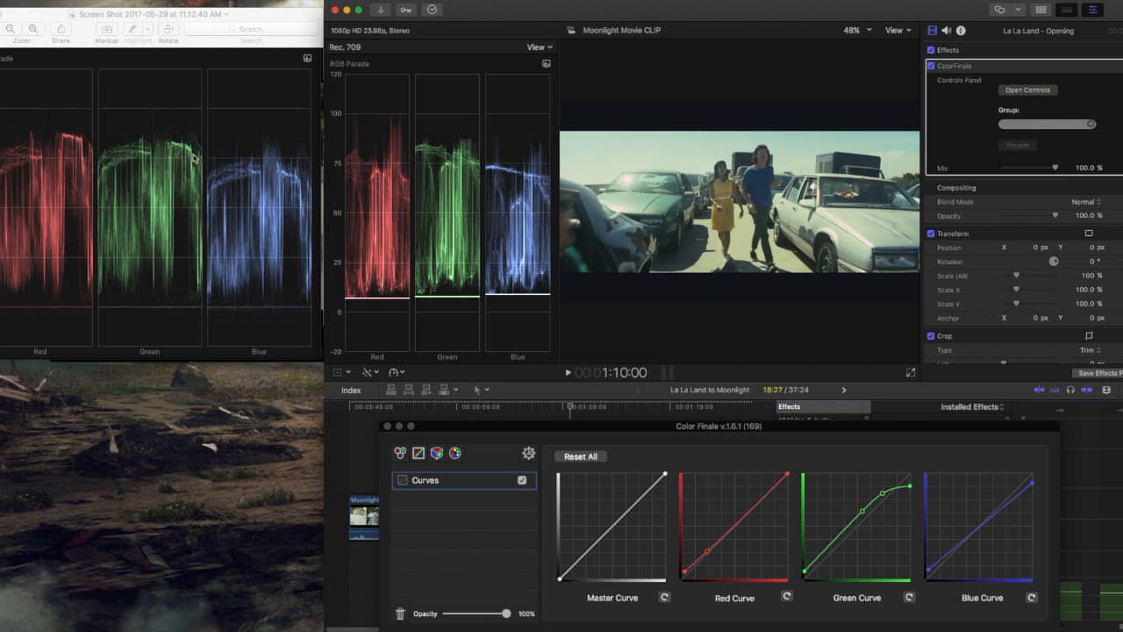
pyautogui.moveTo(892, 476)
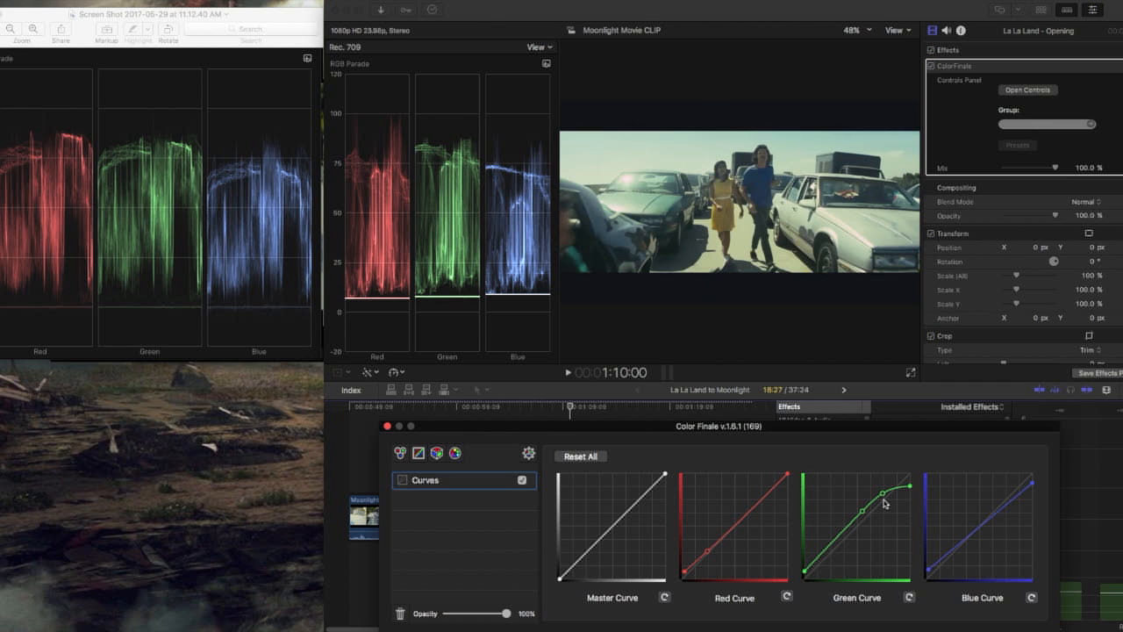
pyautogui.moveTo(881, 489); pyautogui.dragTo(887, 502)
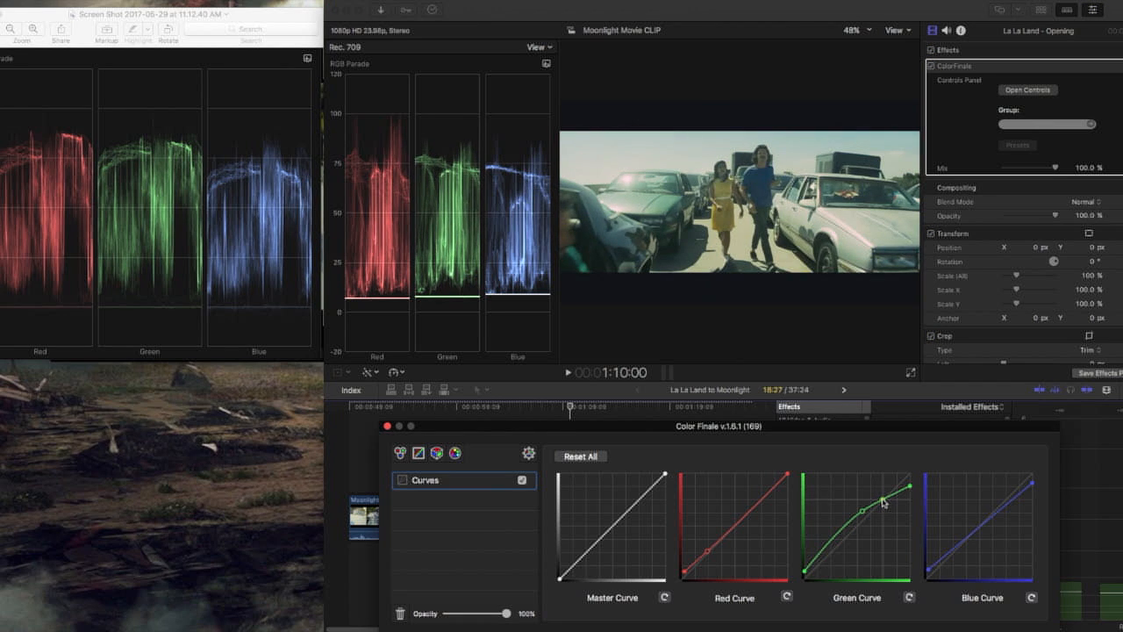
pyautogui.moveTo(884, 500); pyautogui.dragTo(877, 497)
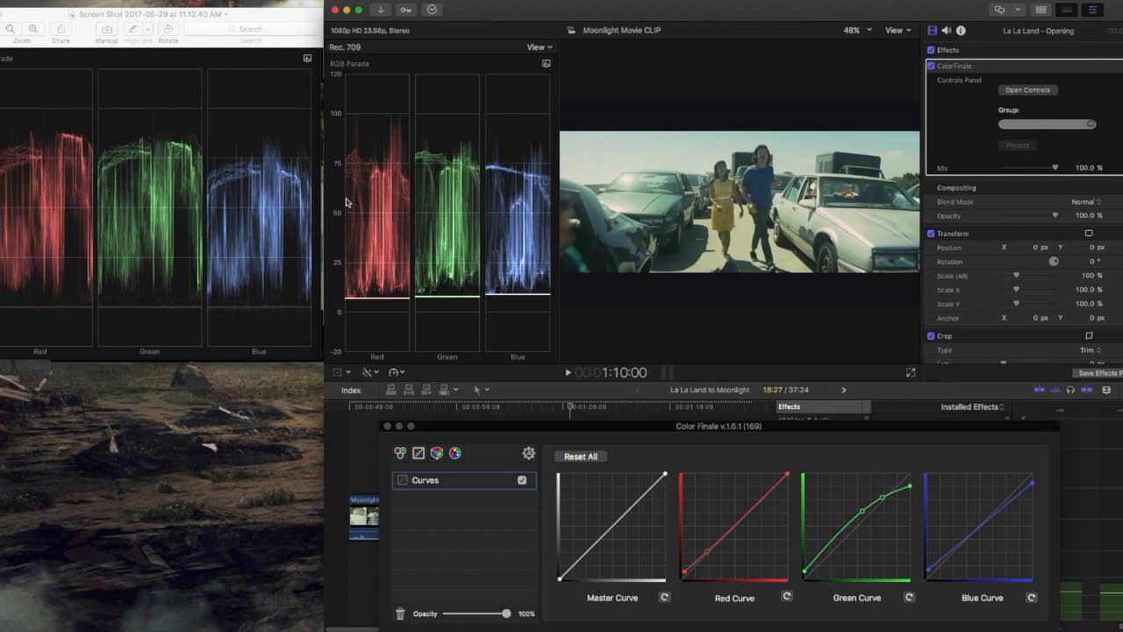
pyautogui.moveTo(762, 504)
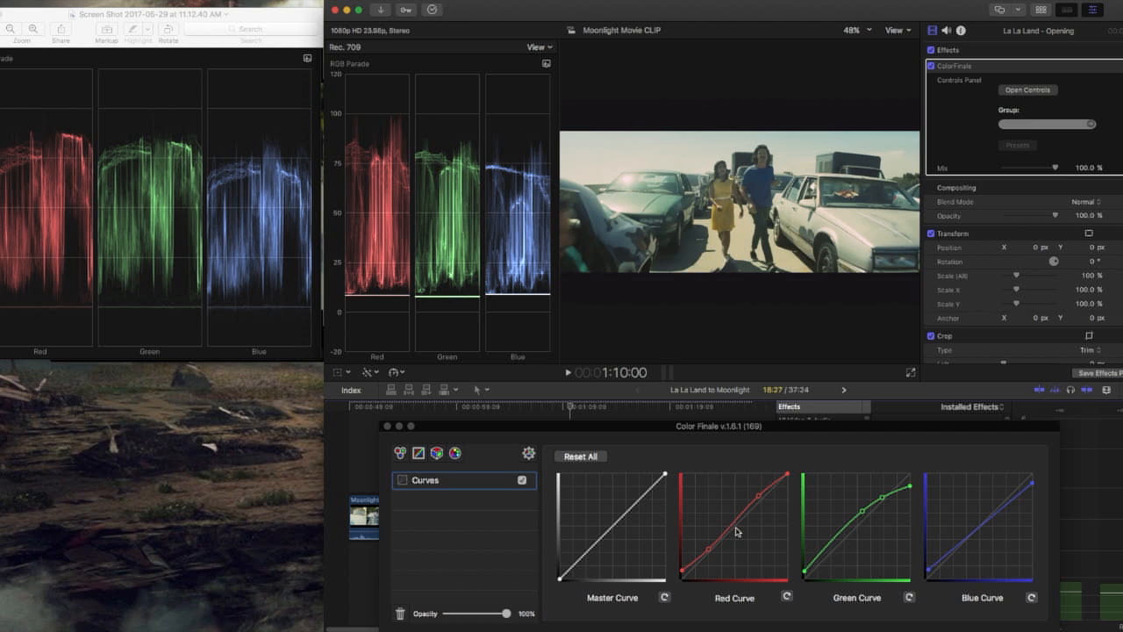
pyautogui.moveTo(494, 220)
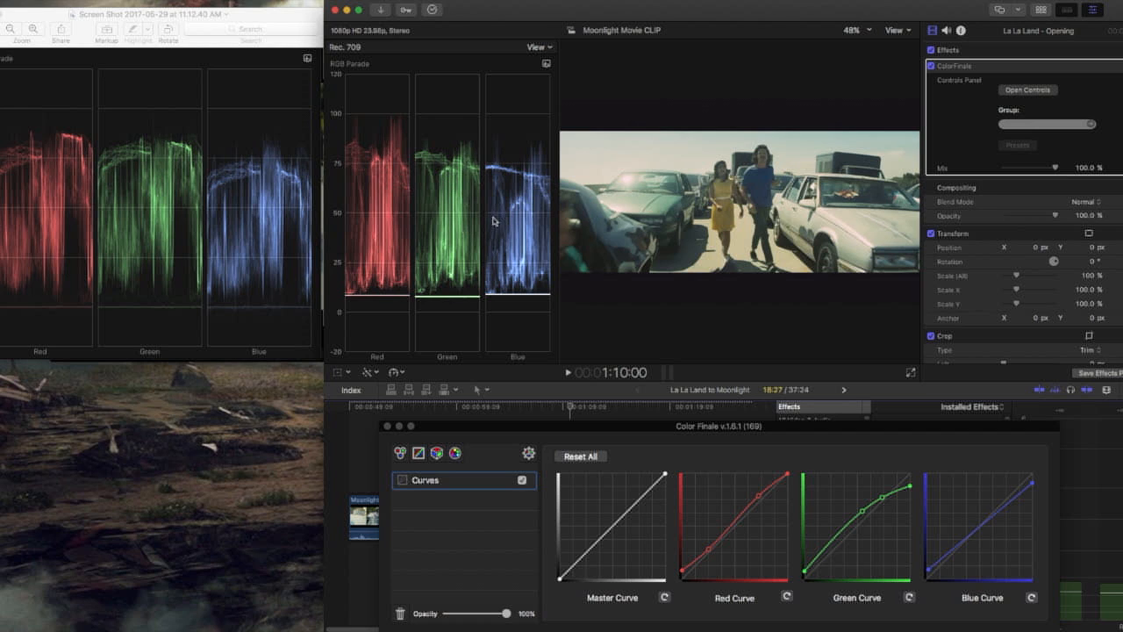
pyautogui.moveTo(522, 221)
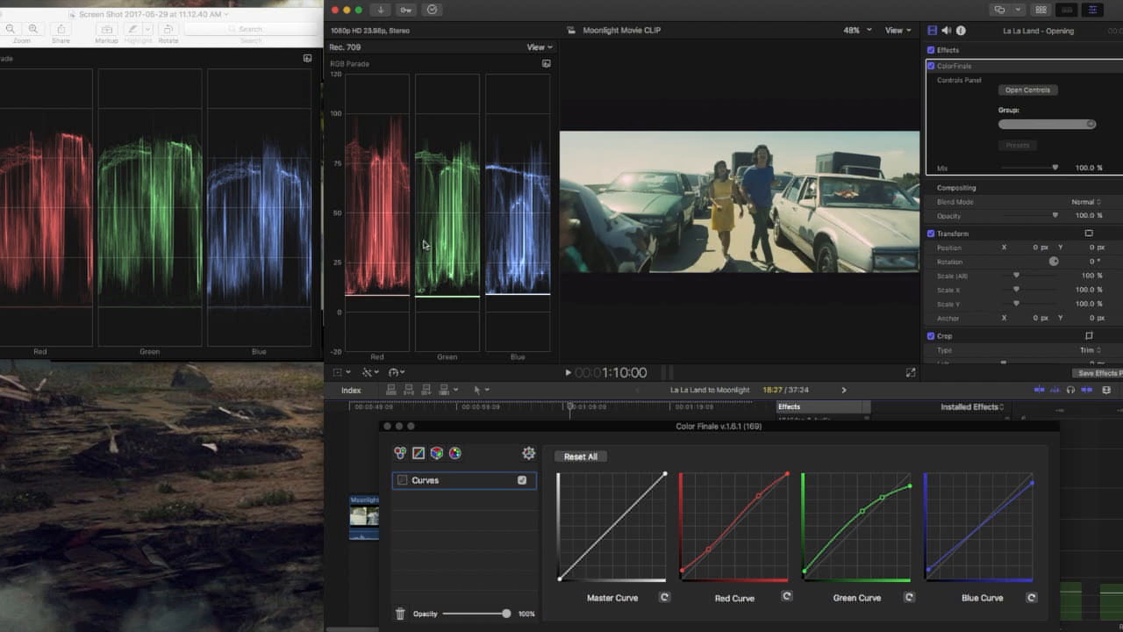
pyautogui.moveTo(183, 222)
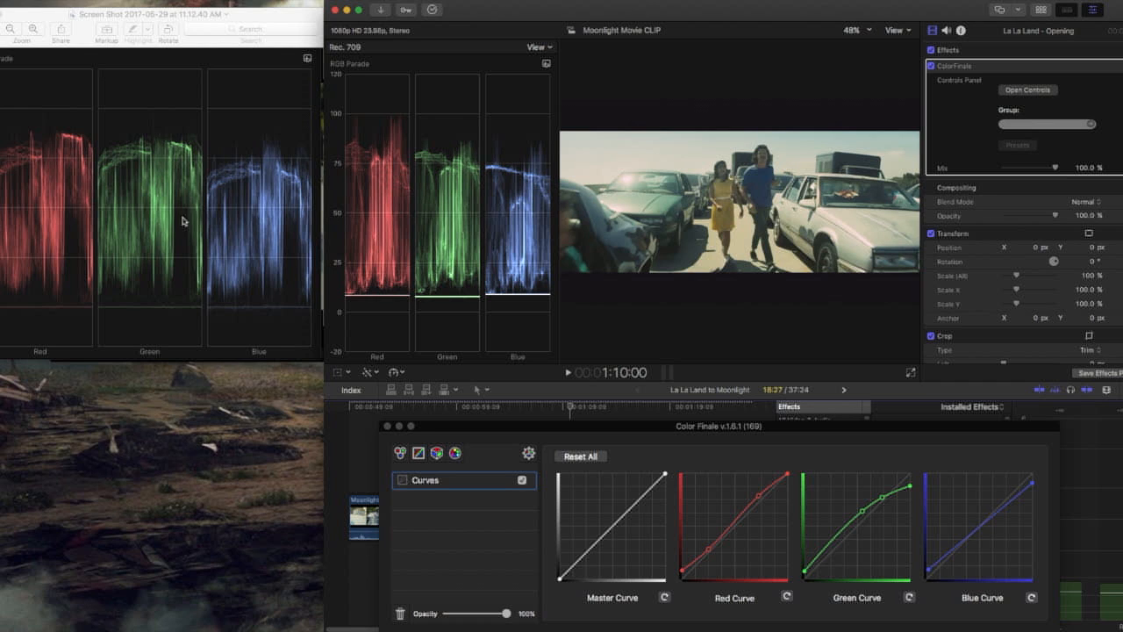
pyautogui.moveTo(386, 191)
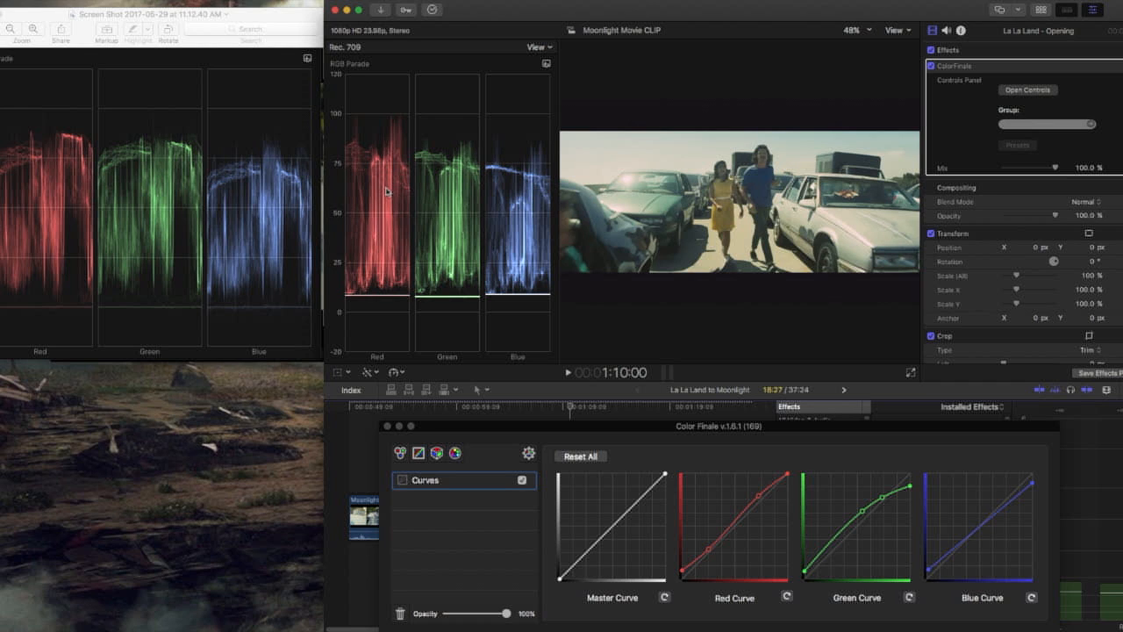
pyautogui.moveTo(531, 230)
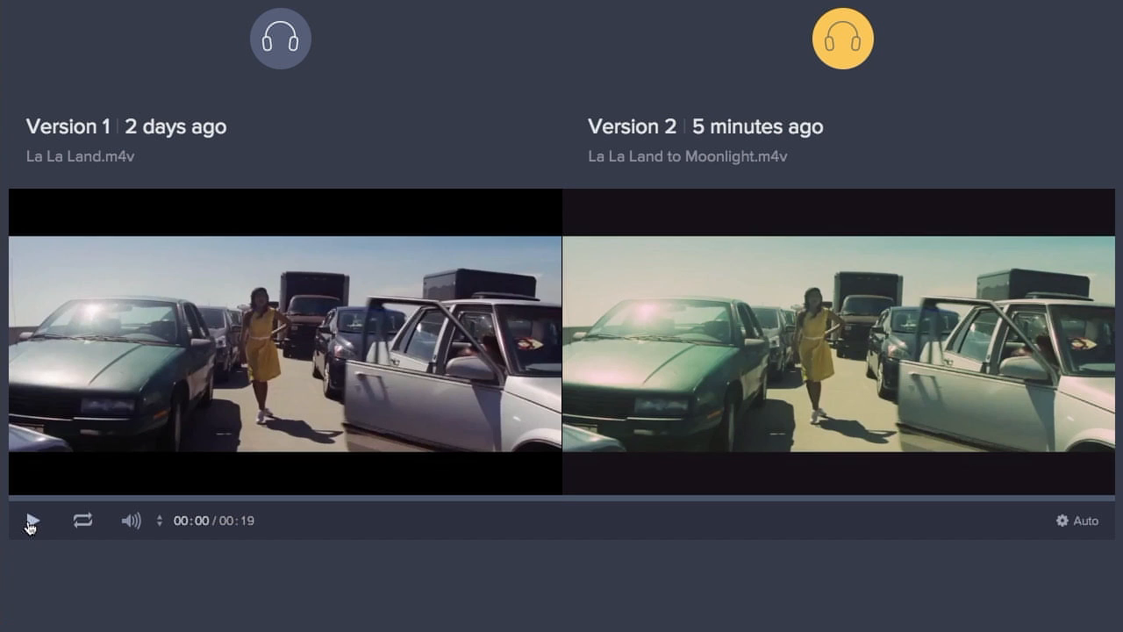
# Play Version 1 and Version 2 together in Frame.io's comparison view
pyautogui.click(32, 520)
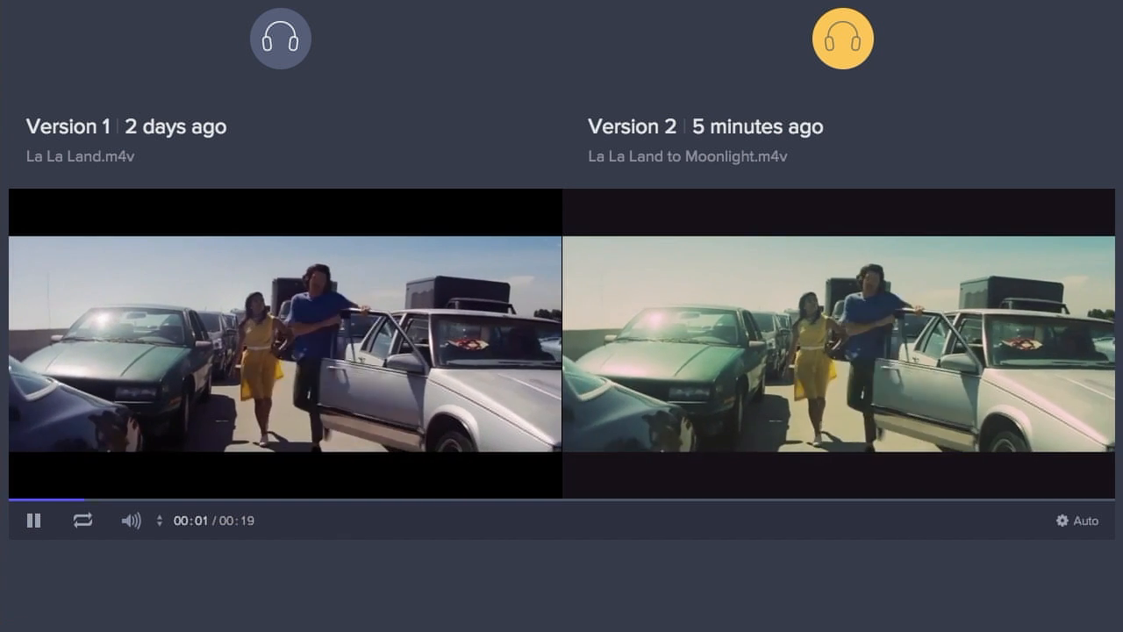